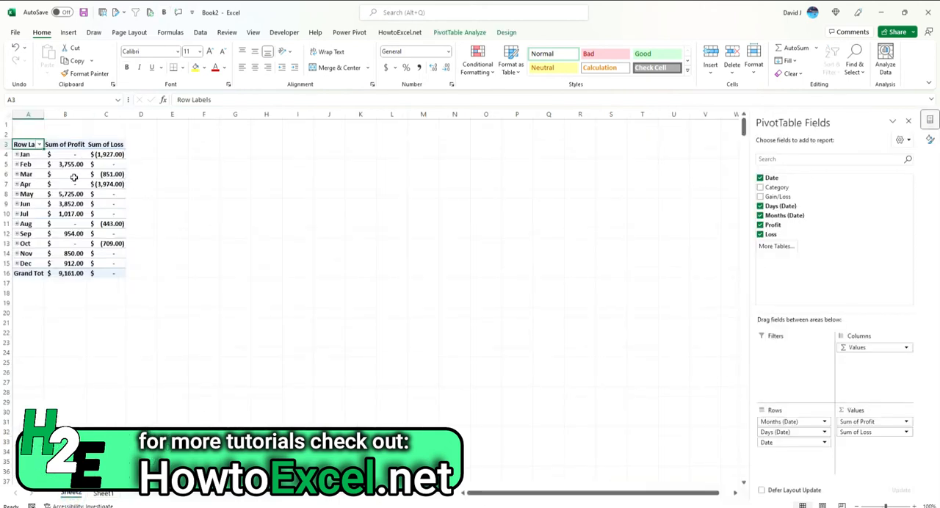
pyautogui.moveTo(100, 223)
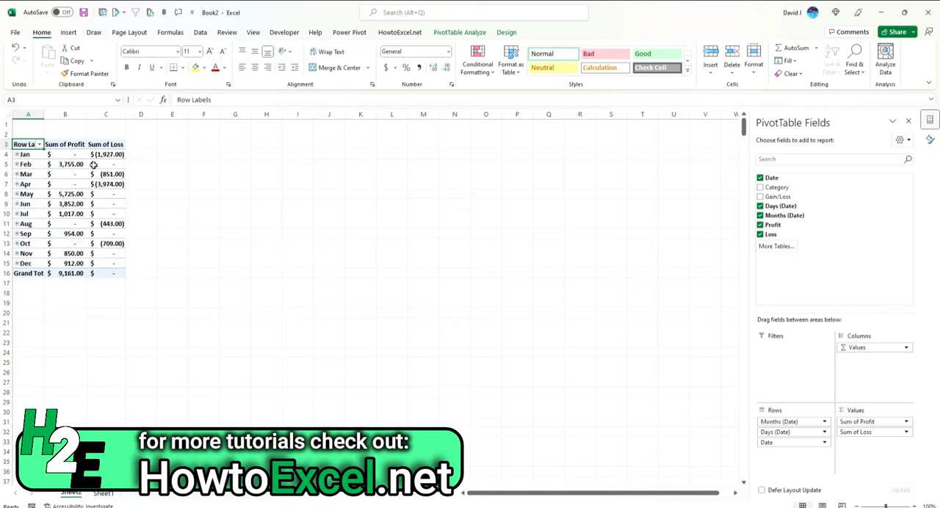
# Insert a 2-D clustered column pivot chart of monthly Sum of Profit and Sum of Loss
pyautogui.click(67, 32)
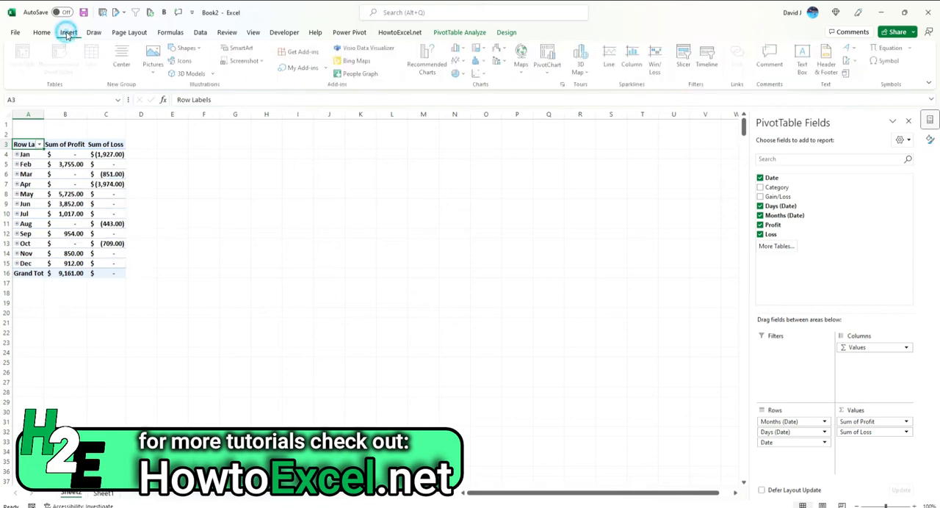
pyautogui.click(461, 55)
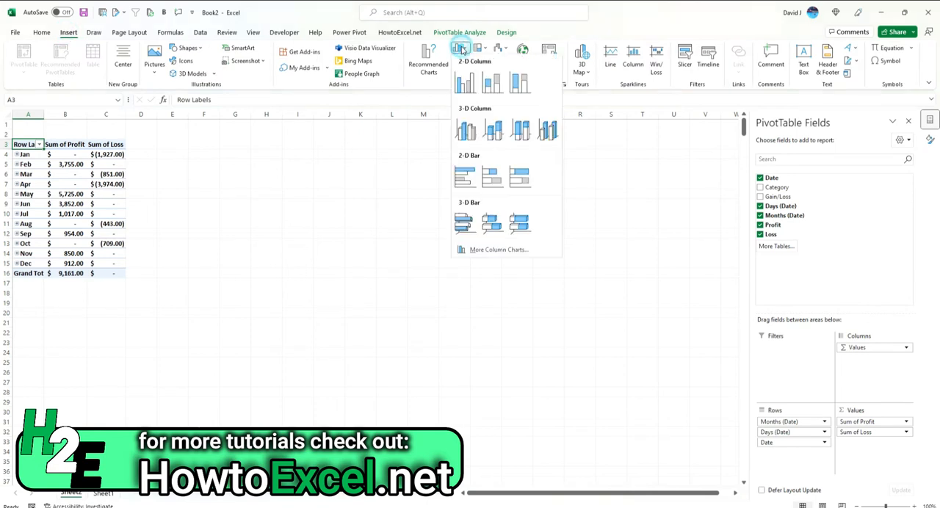
pyautogui.click(464, 81)
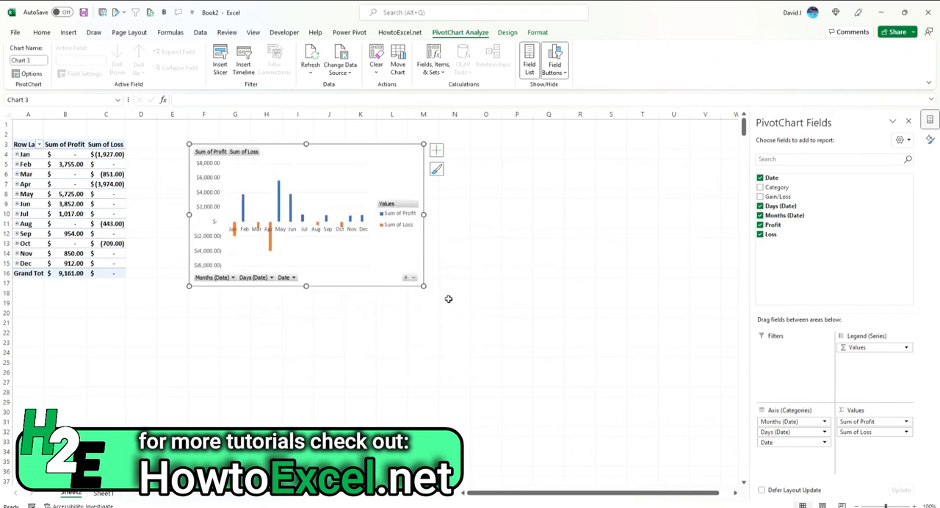
# Enlarge the pivot chart and change its type to Stacked Column
pyautogui.moveTo(423, 285); pyautogui.dragTo(688, 459)
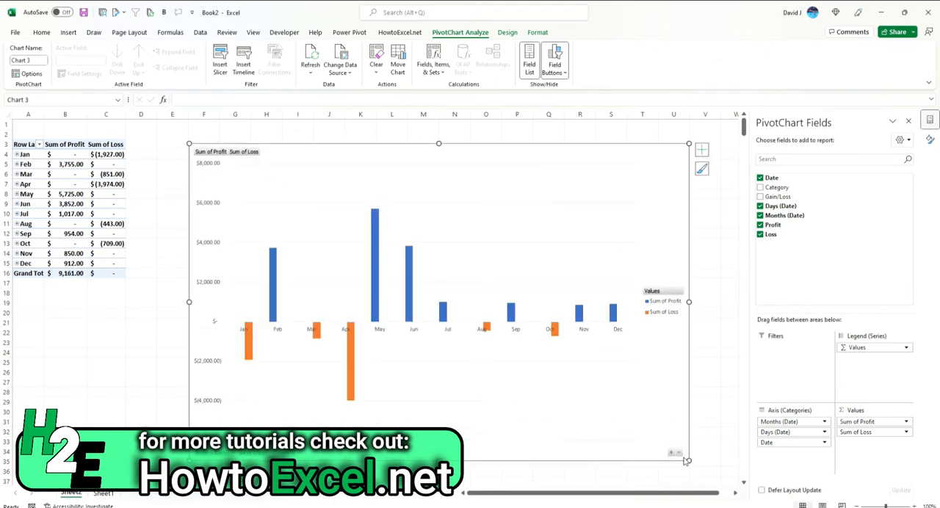
pyautogui.moveTo(645, 427)
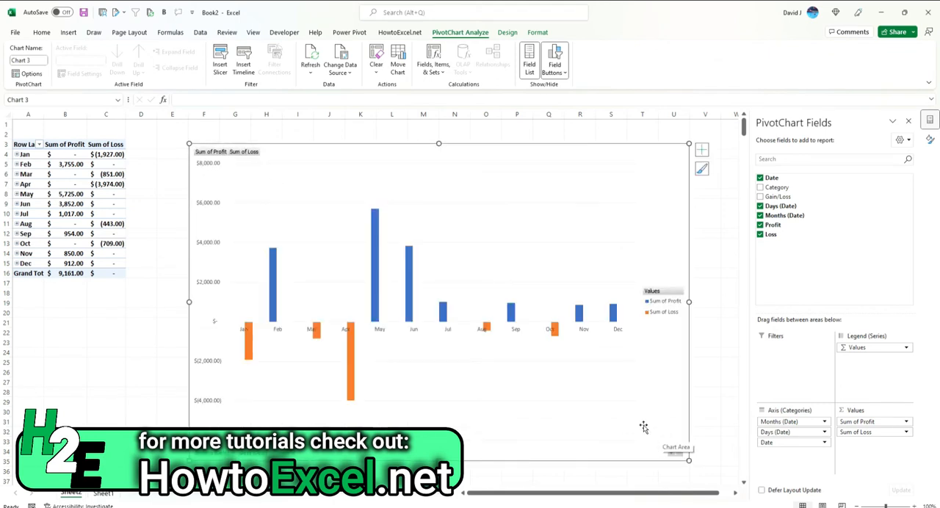
pyautogui.moveTo(379, 338)
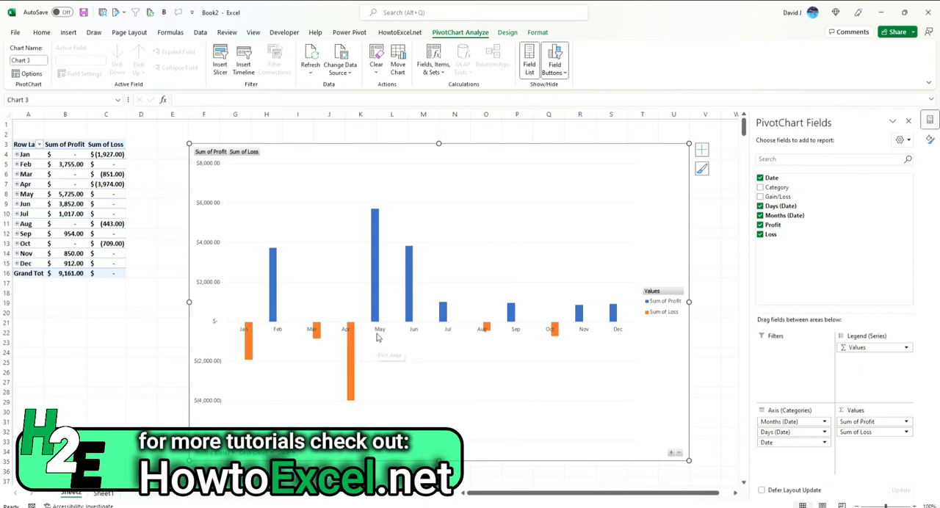
pyautogui.moveTo(351, 338)
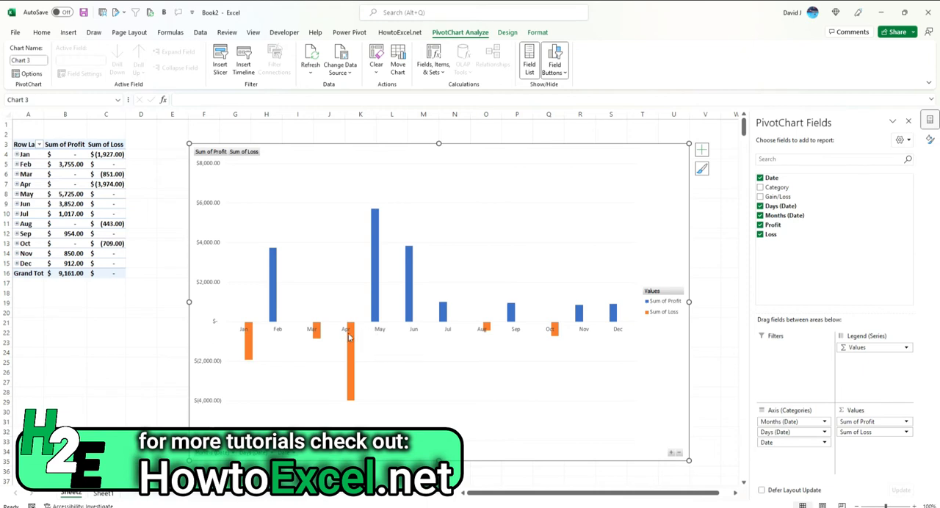
pyautogui.moveTo(353, 342)
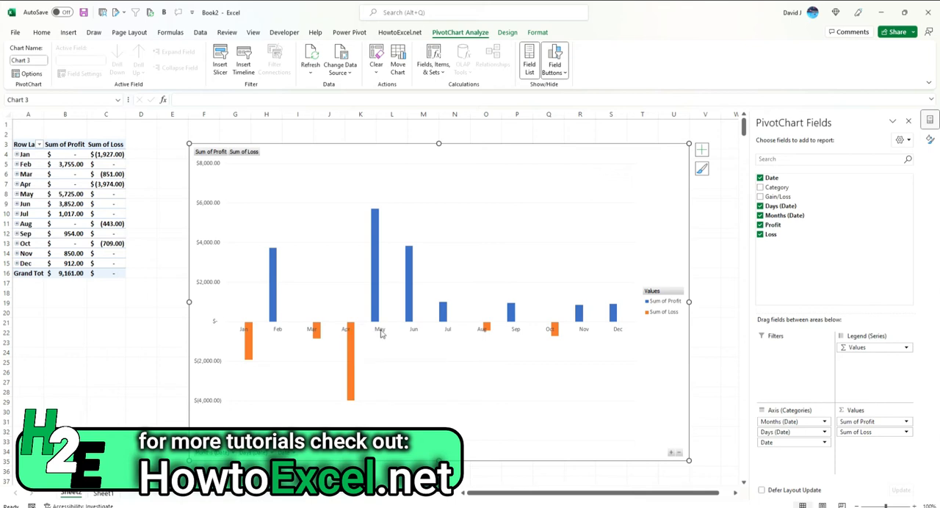
pyautogui.moveTo(379, 324)
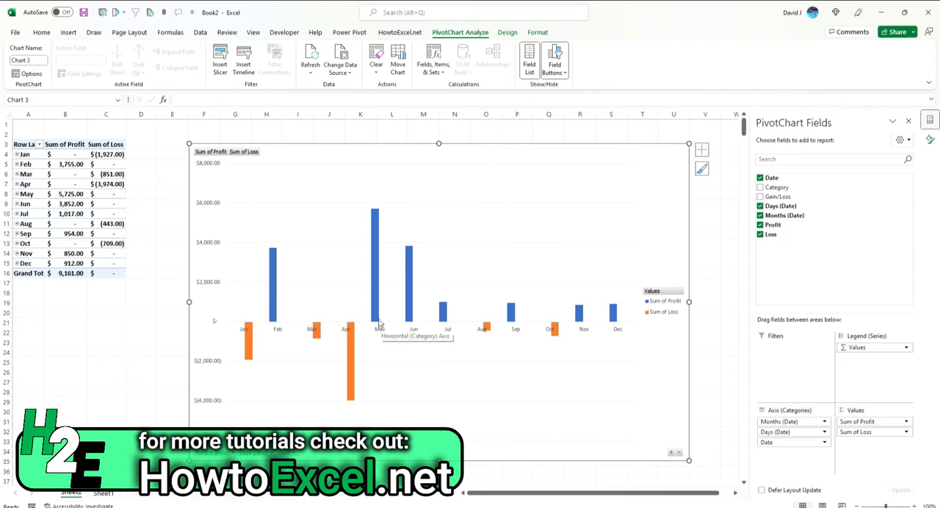
pyautogui.moveTo(379, 320)
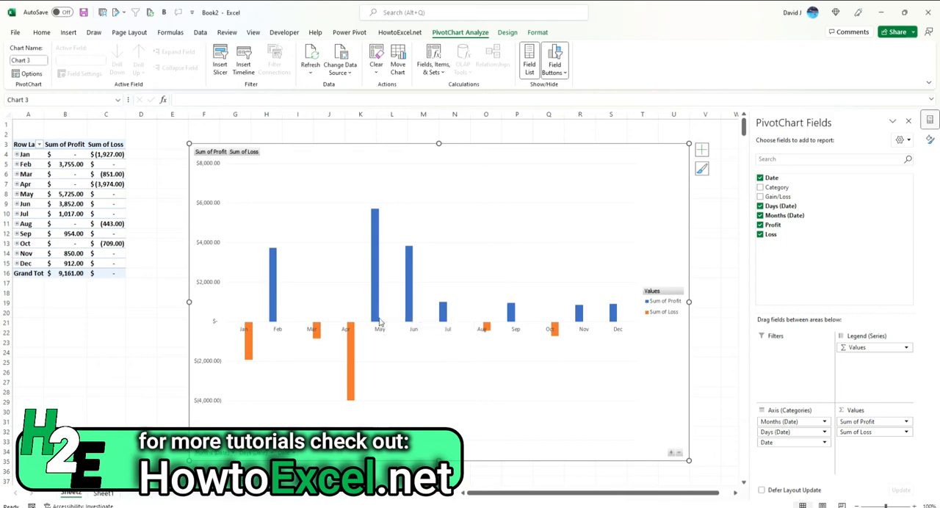
pyautogui.moveTo(380, 324)
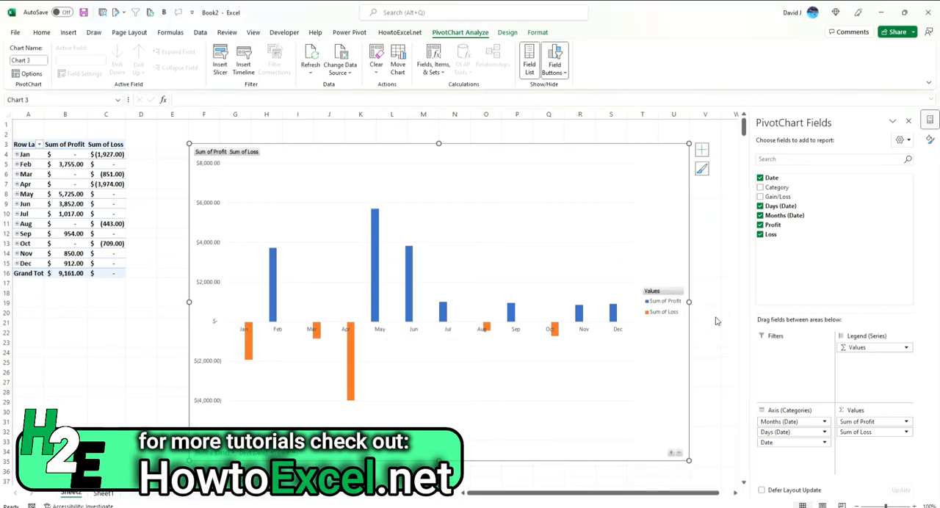
pyautogui.click(340, 59)
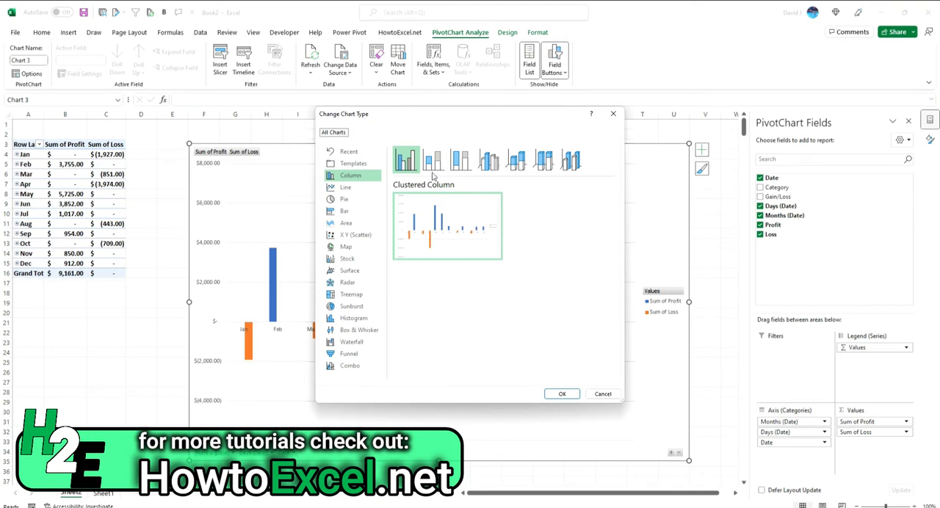
pyautogui.click(433, 160)
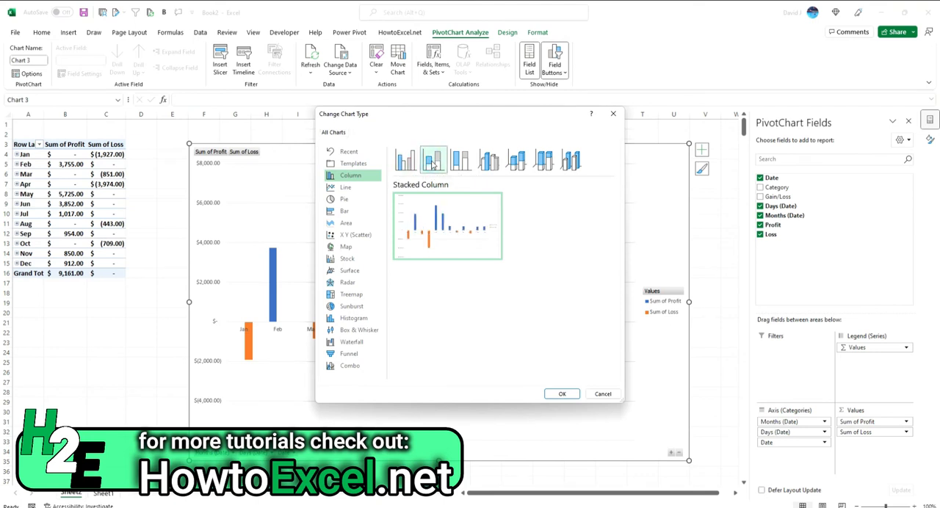
pyautogui.click(561, 394)
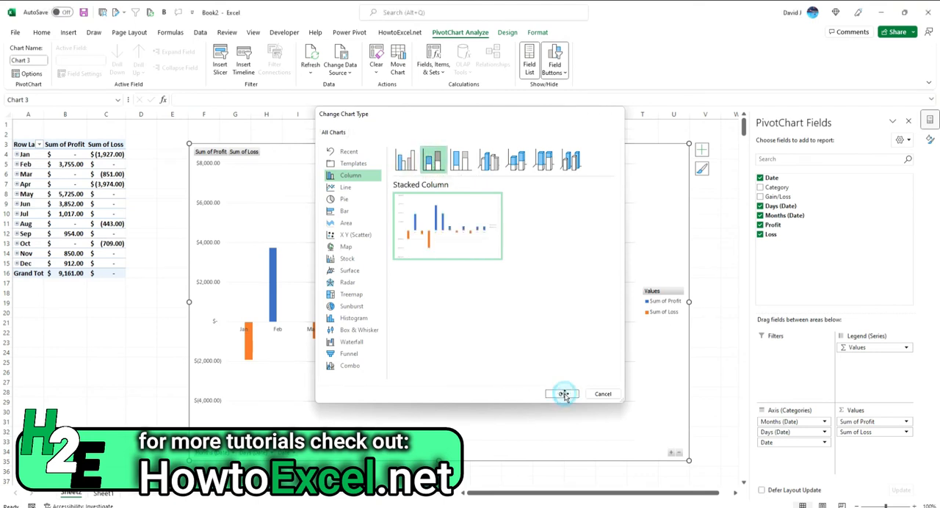
pyautogui.click(561, 394)
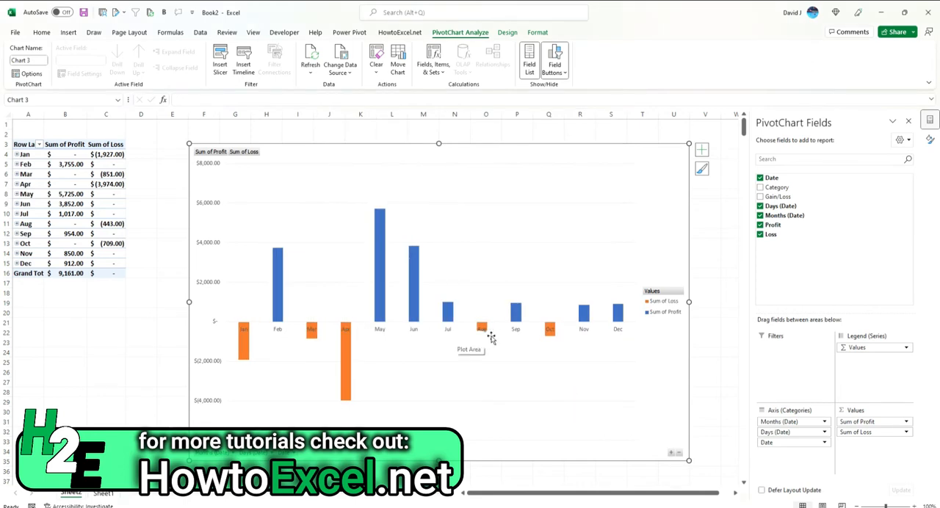
pyautogui.moveTo(552, 379)
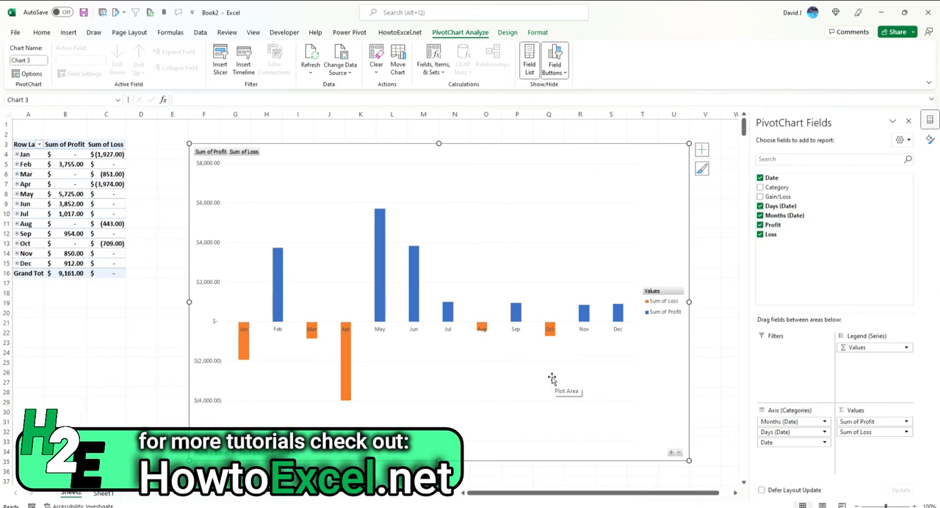
pyautogui.moveTo(505, 342)
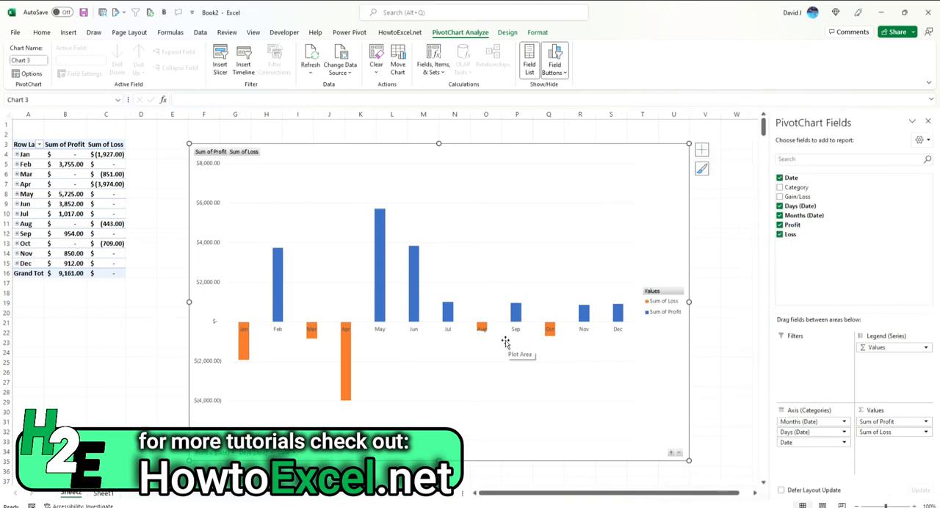
pyautogui.moveTo(381, 343)
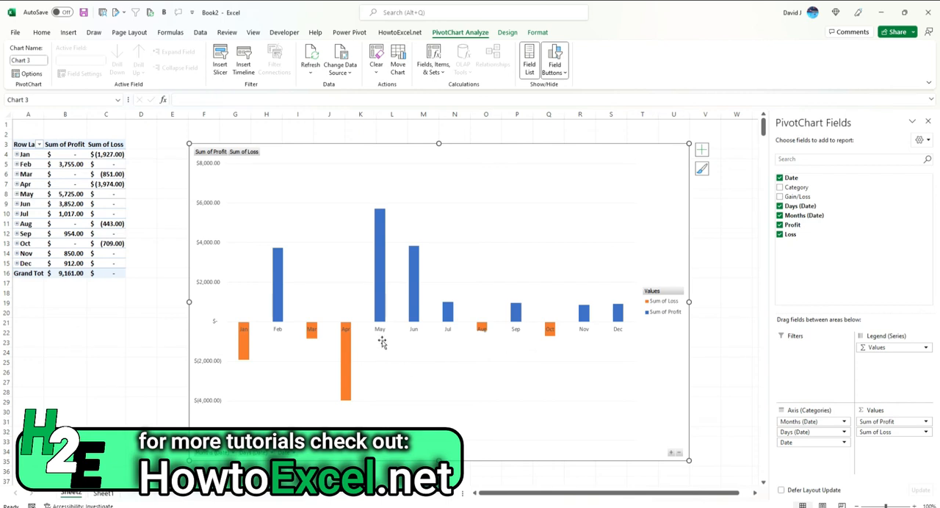
pyautogui.moveTo(379, 308)
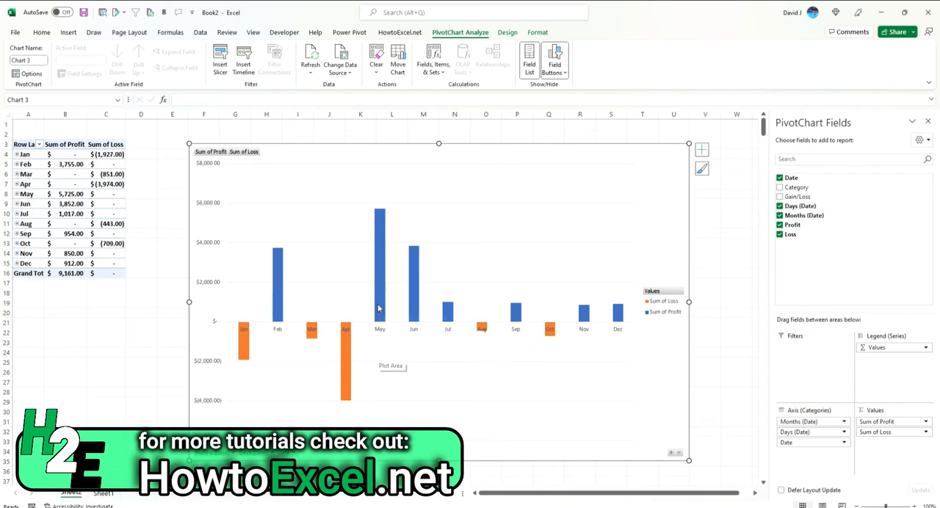
pyautogui.moveTo(380, 336)
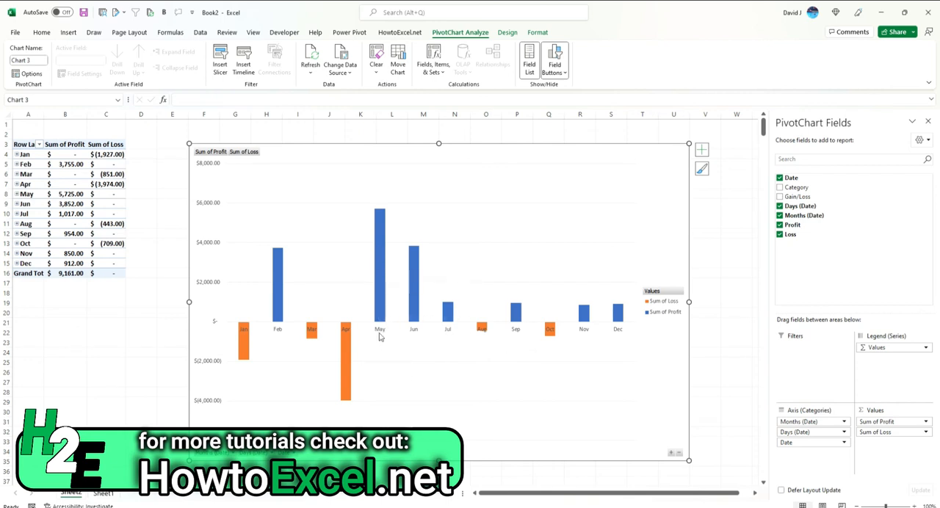
pyautogui.moveTo(379, 335)
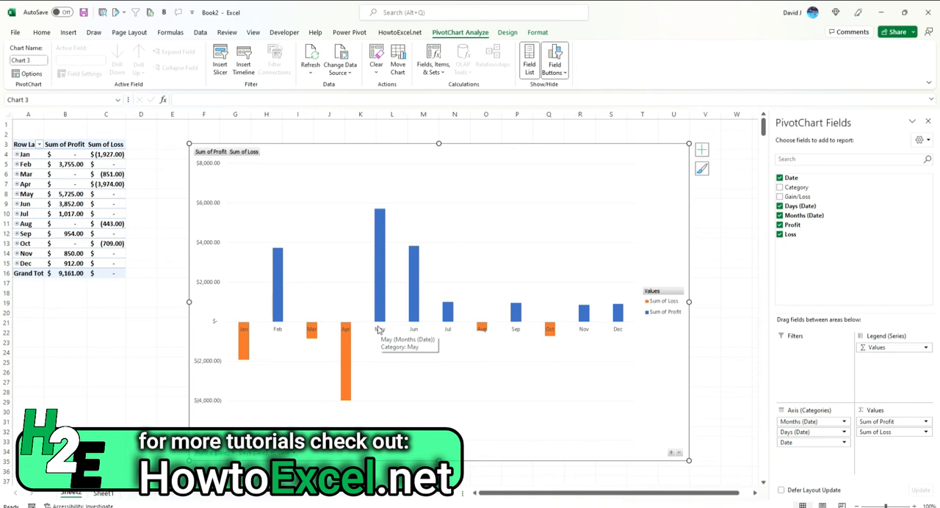
pyautogui.moveTo(382, 329)
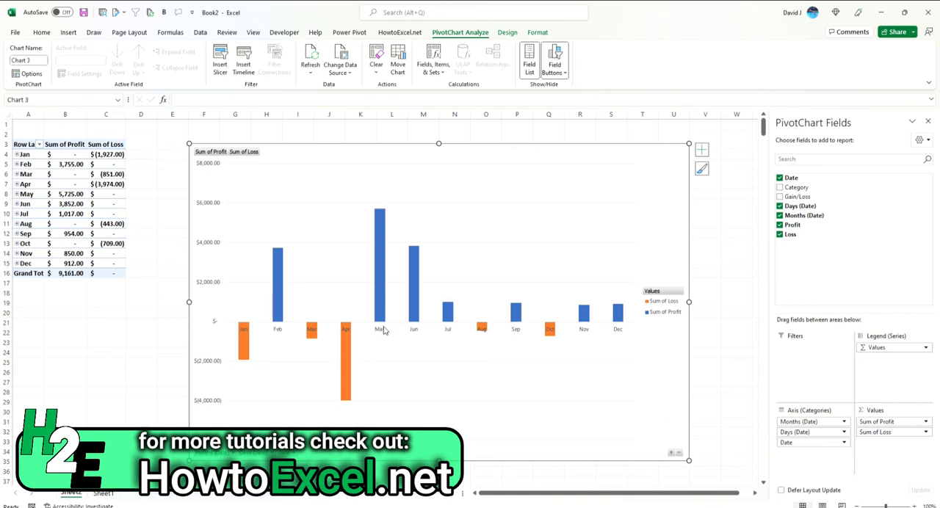
pyautogui.moveTo(379, 220)
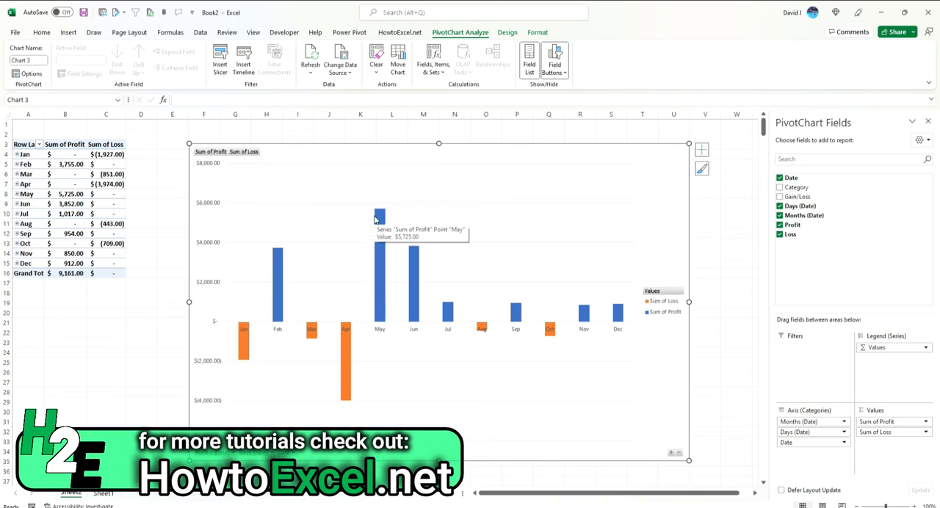